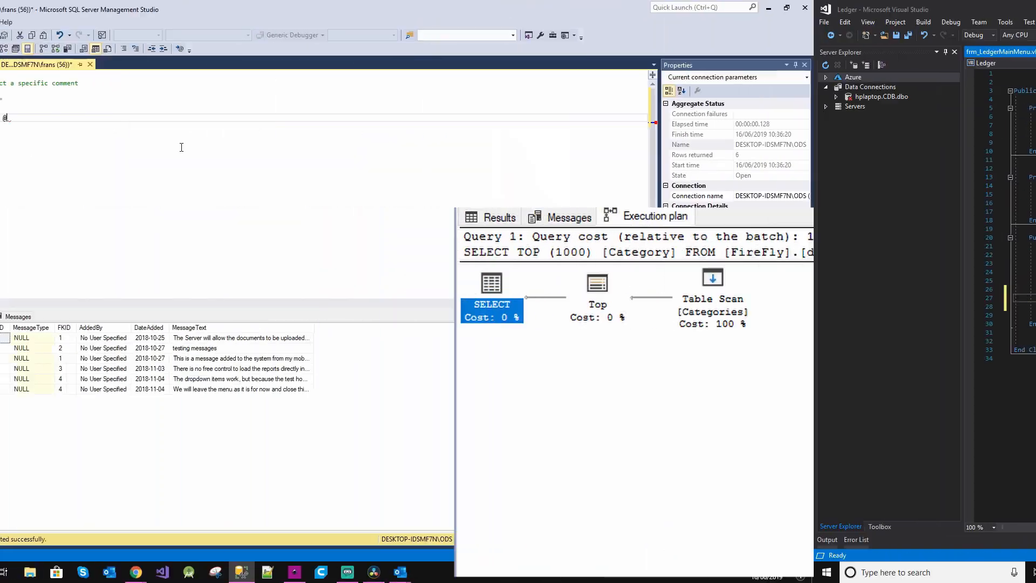
# Type 'mess' while leaving the Messages query to get back to the desktop
pyautogui.write('mess')
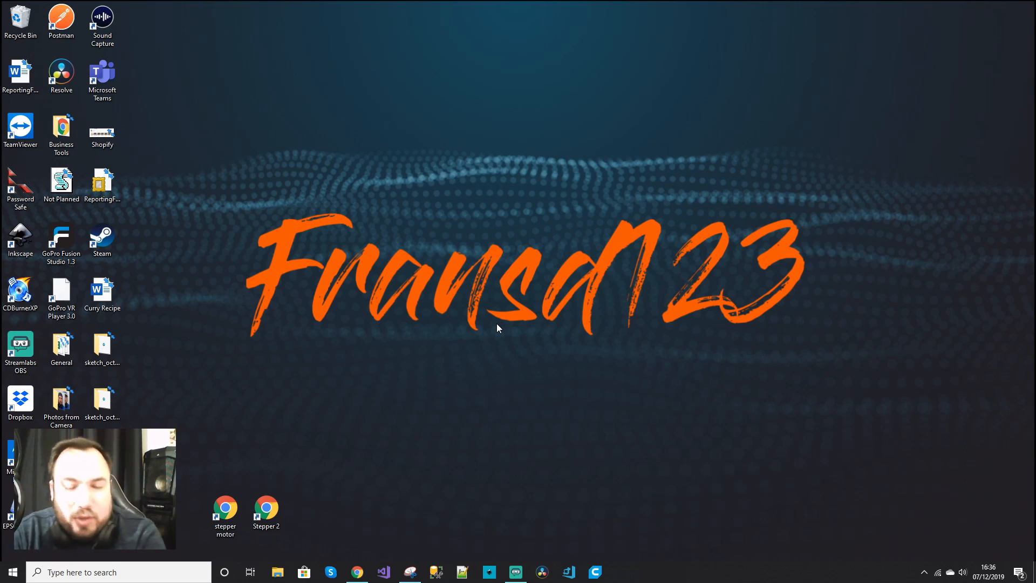
pyautogui.moveTo(491, 471)
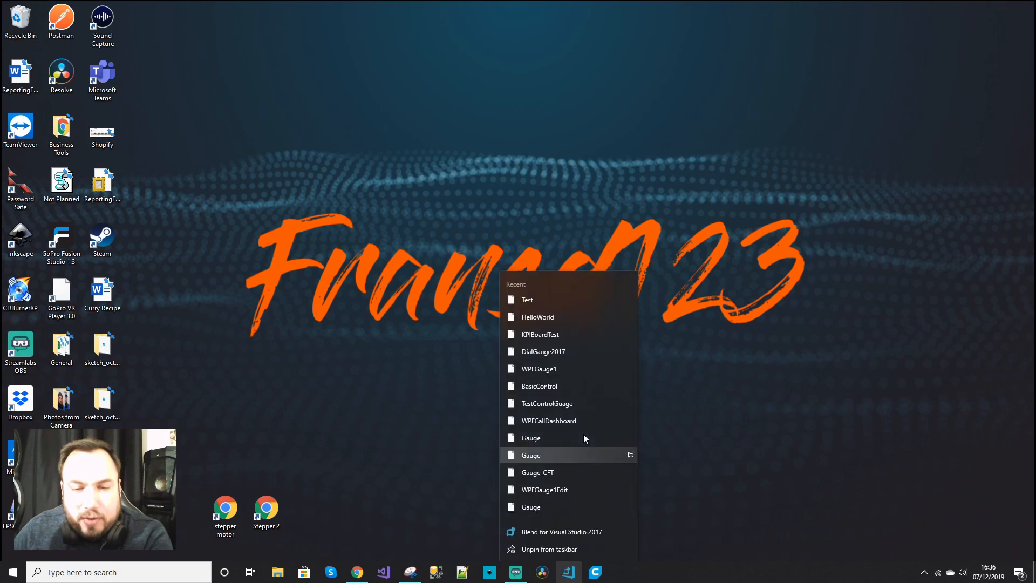
# Open the recent 'Test' project from Blend's taskbar jump list
pyautogui.click(448, 197)
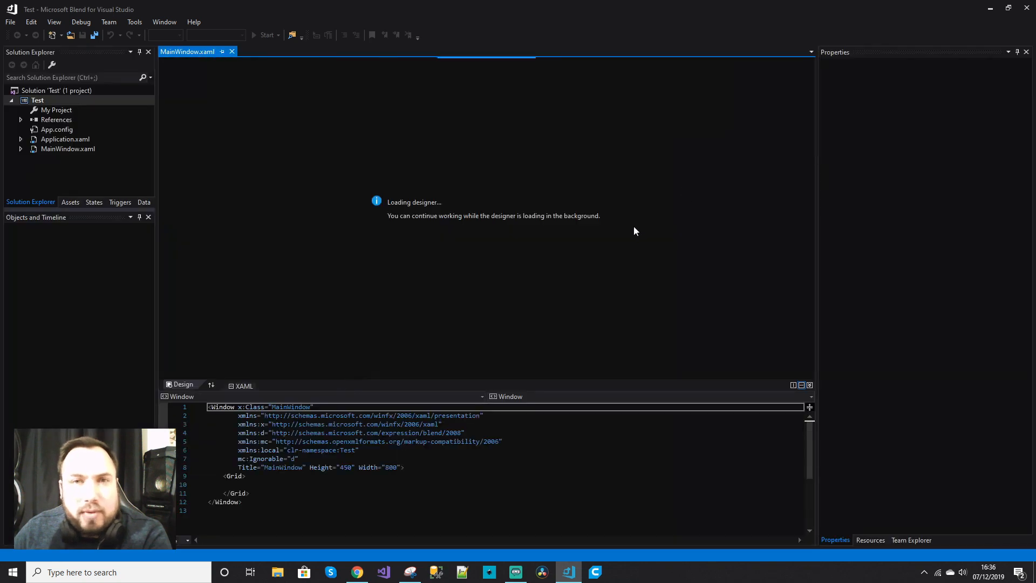
pyautogui.moveTo(295, 160)
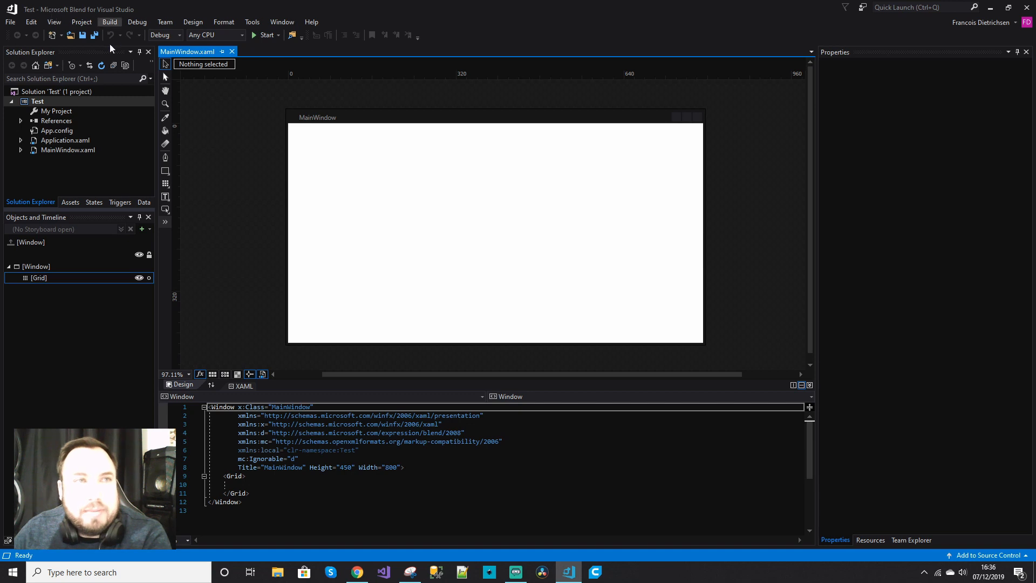
# Browse Blend's Shapes assets, showing only Ellipse and Rectangle, then close Blend
pyautogui.click(165, 222)
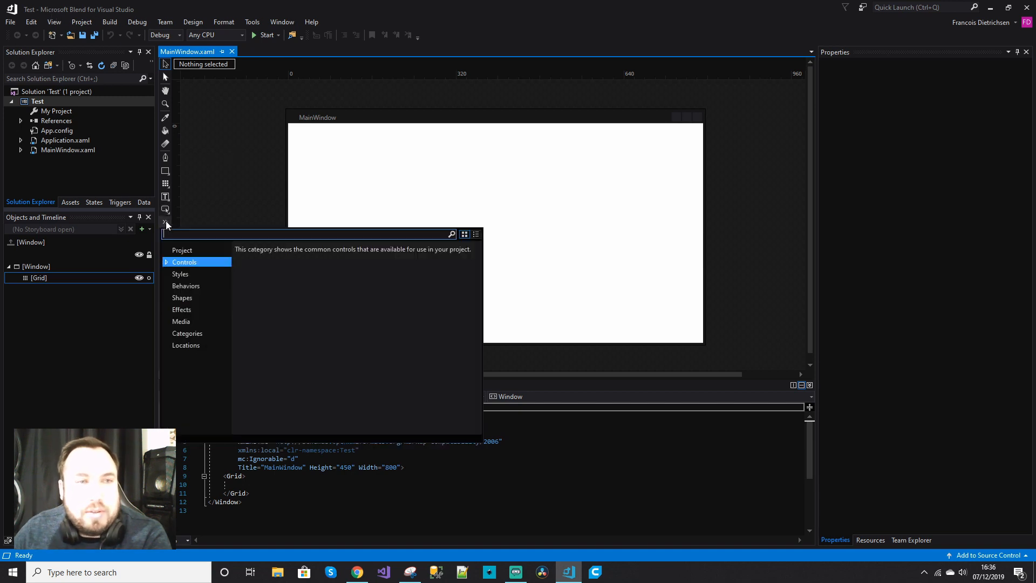
pyautogui.click(183, 297)
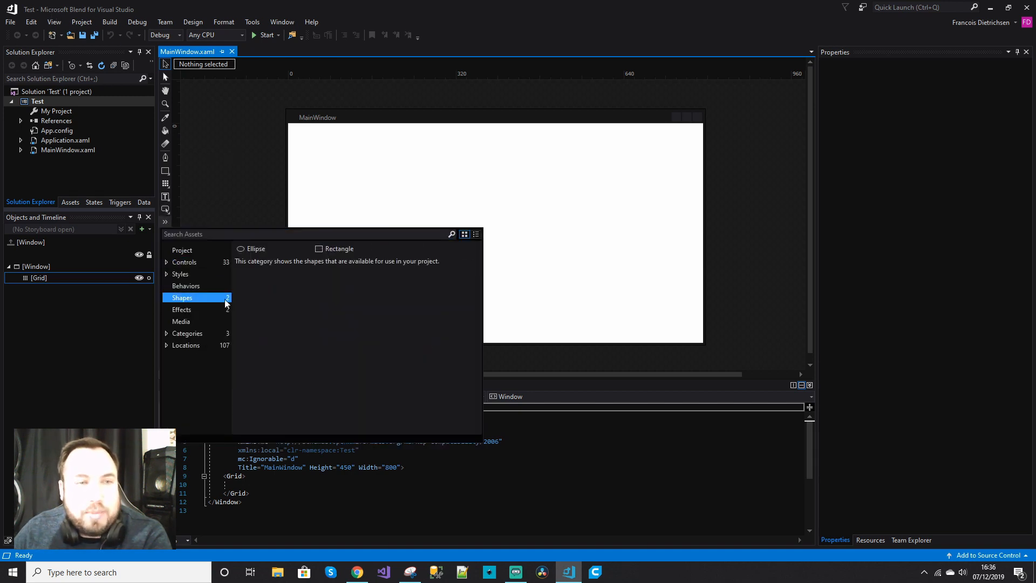
pyautogui.moveTo(339, 249)
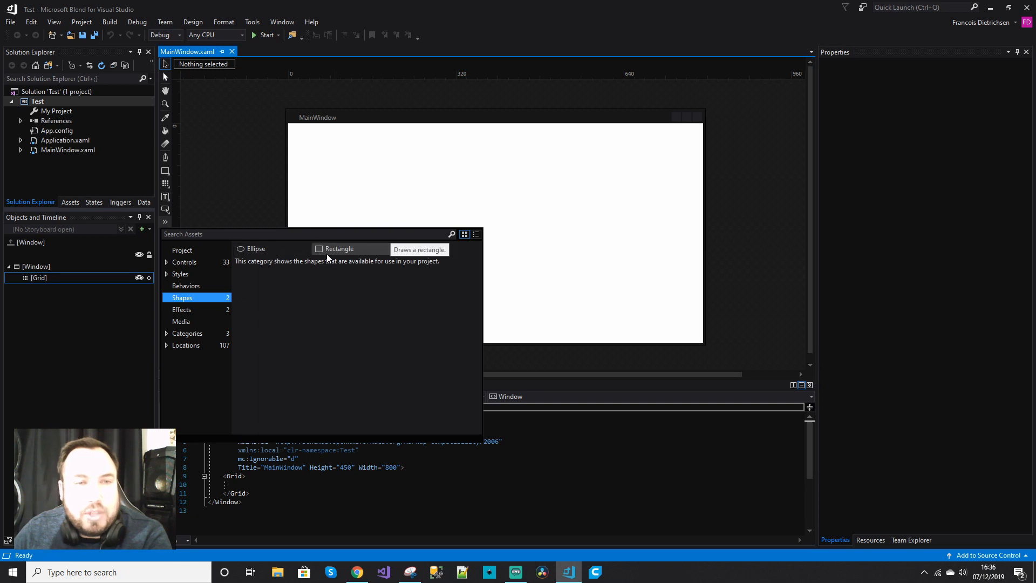
pyautogui.moveTo(238, 278)
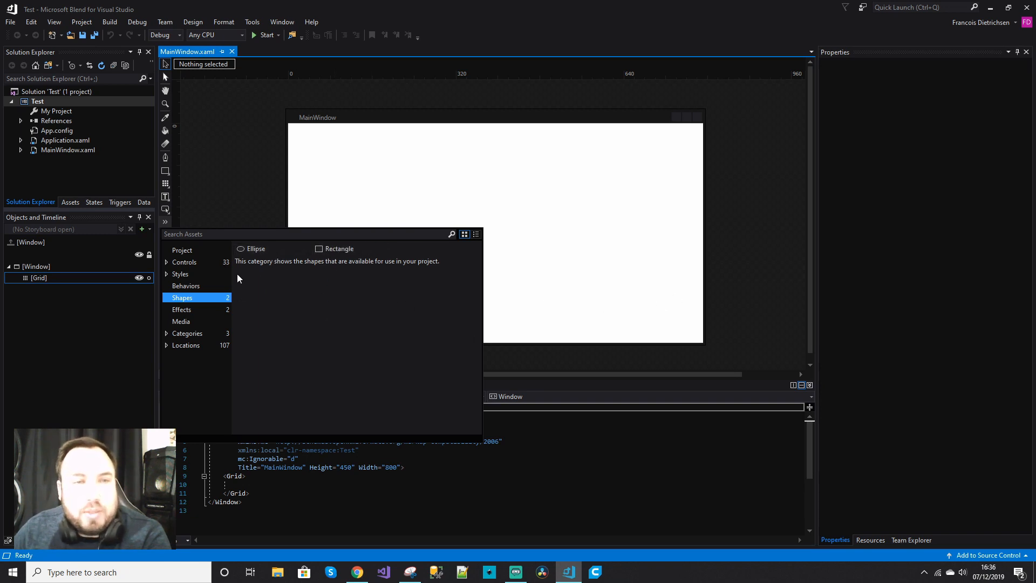
pyautogui.moveTo(317, 311)
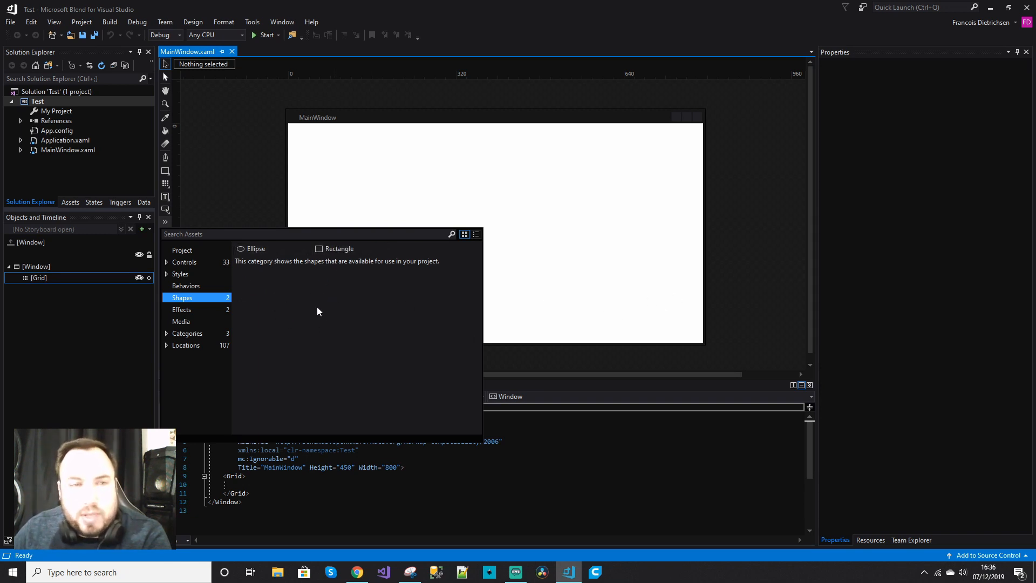
pyautogui.moveTo(253, 261)
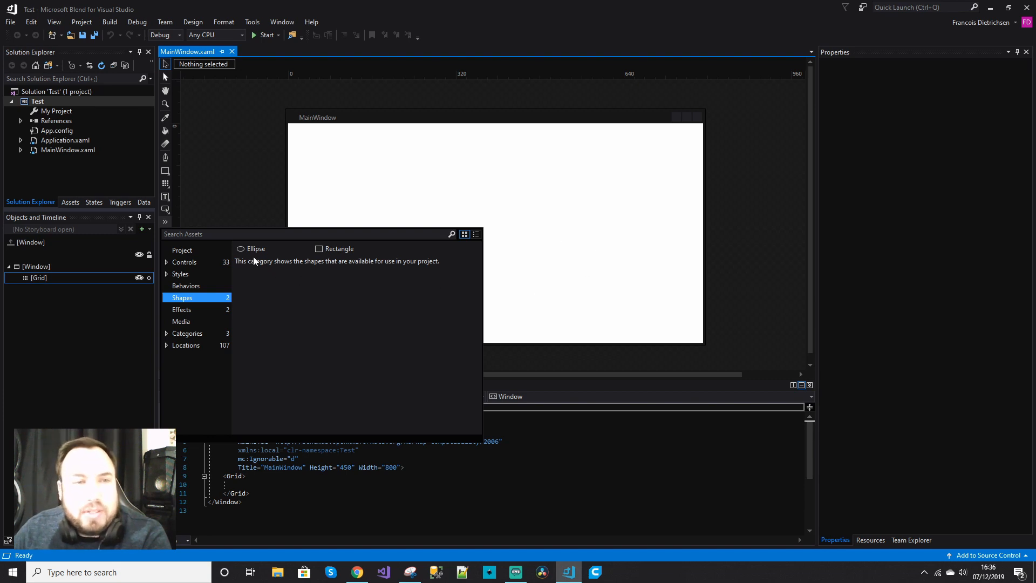
pyautogui.moveTo(339, 248)
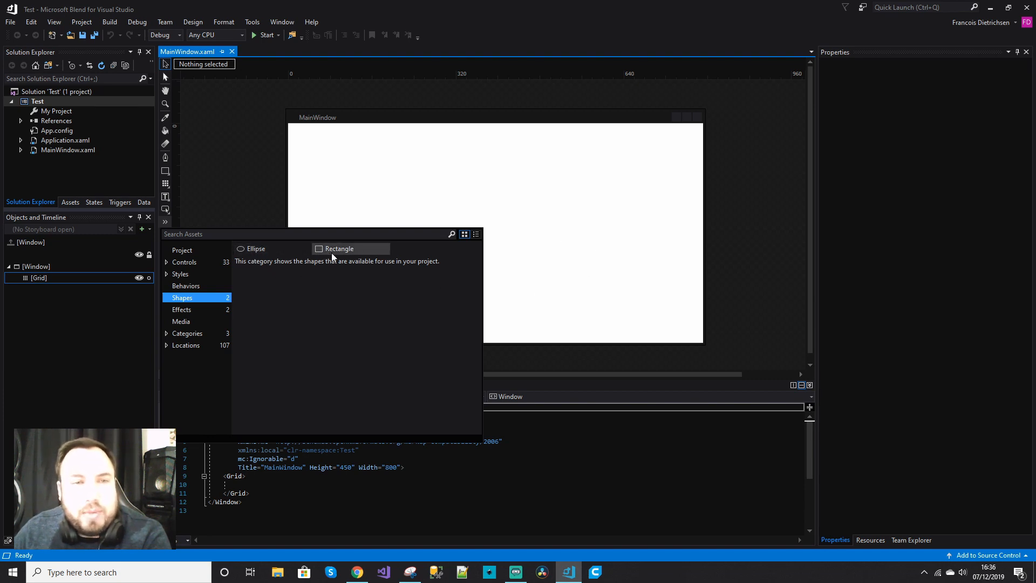
pyautogui.moveTo(326, 295)
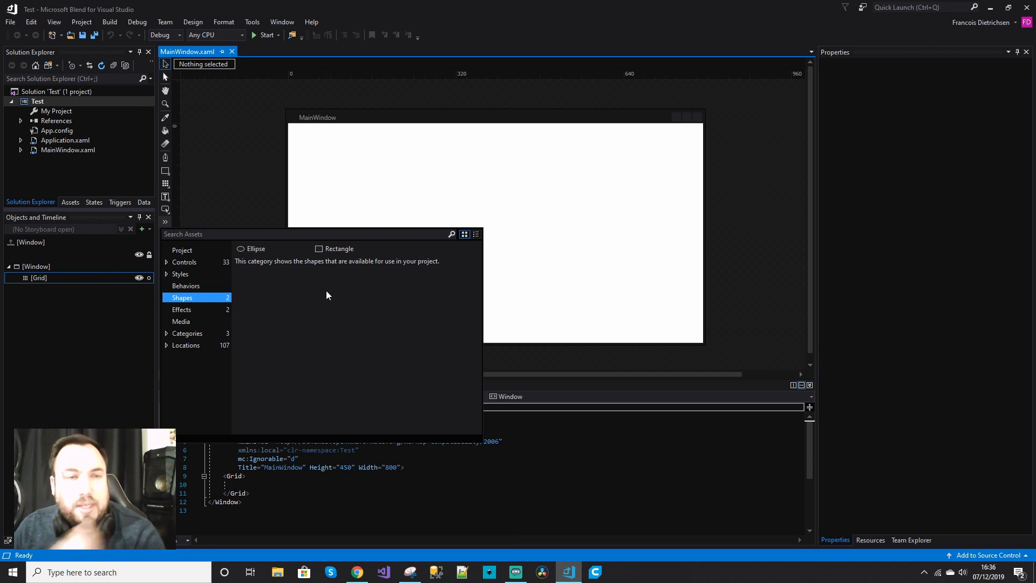
pyautogui.moveTo(700, 221)
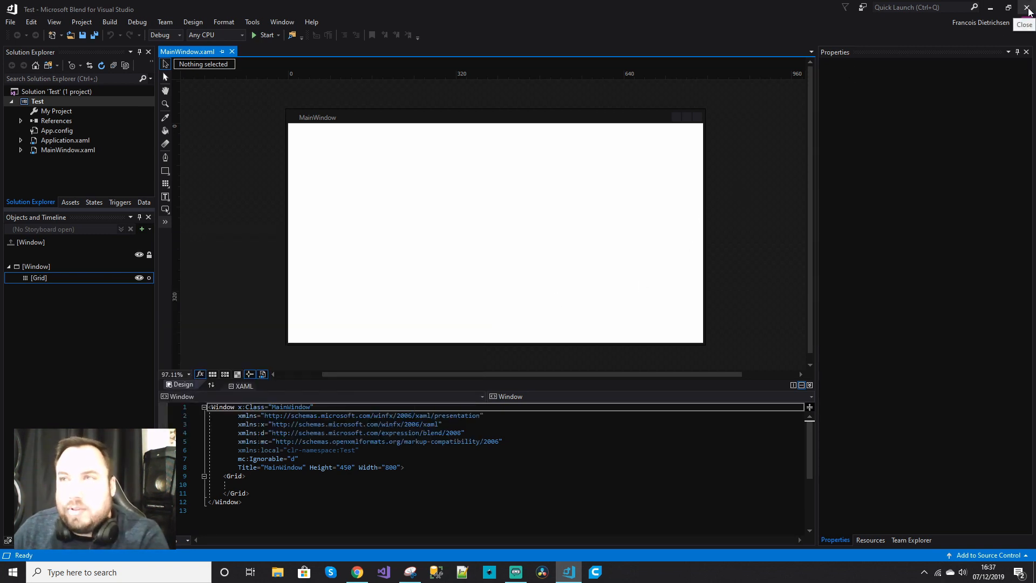
pyautogui.click(1027, 7)
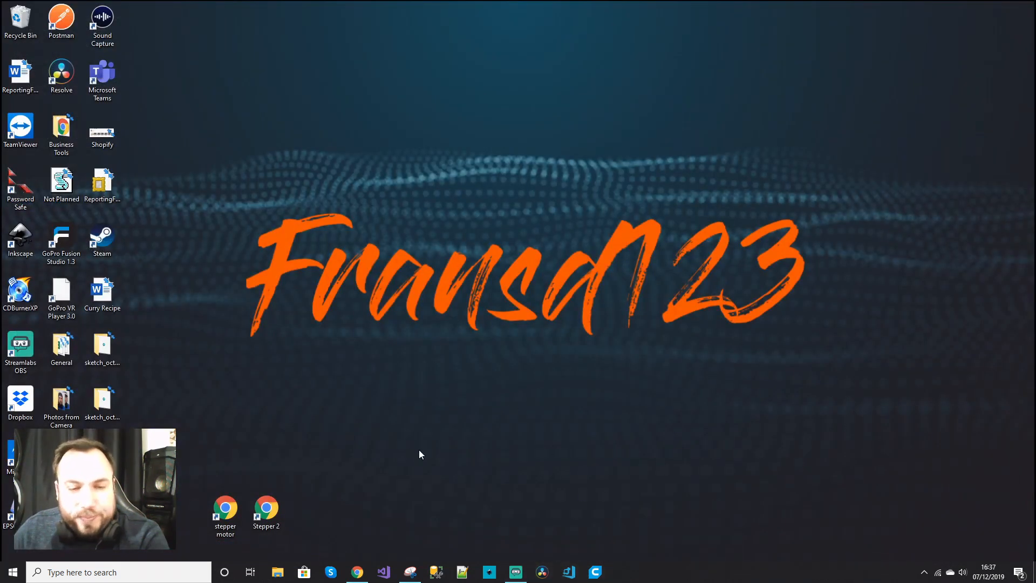
pyautogui.moveTo(553, 551)
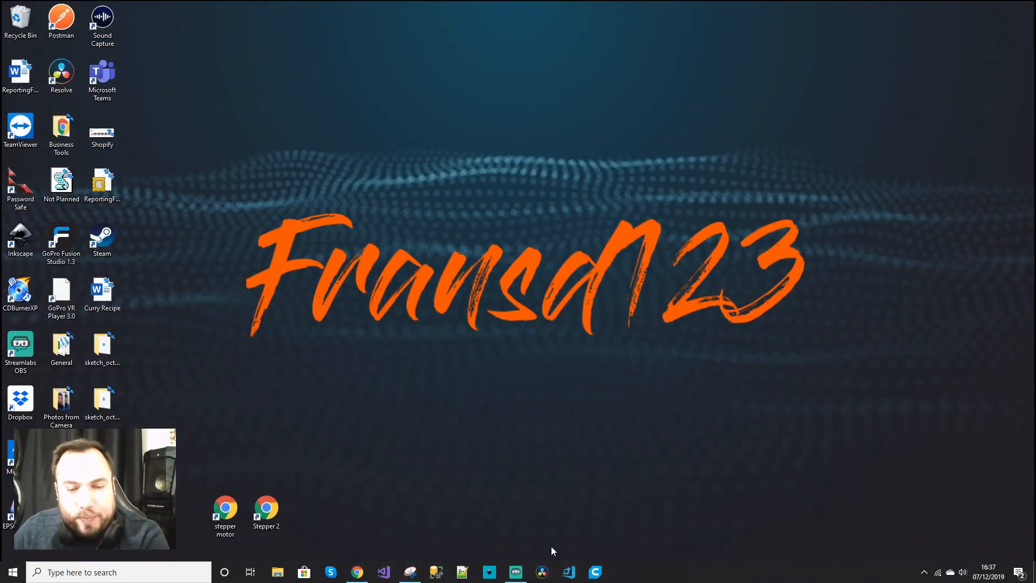
# Open a Chrome window from the taskbar icon's right-click menu
pyautogui.rightClick(568, 571)
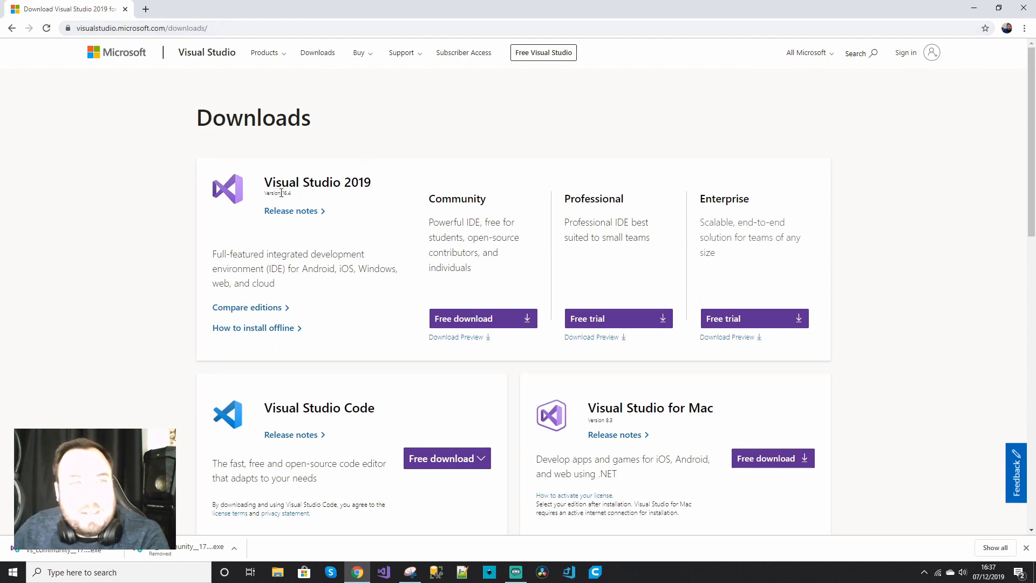
pyautogui.moveTo(370, 189)
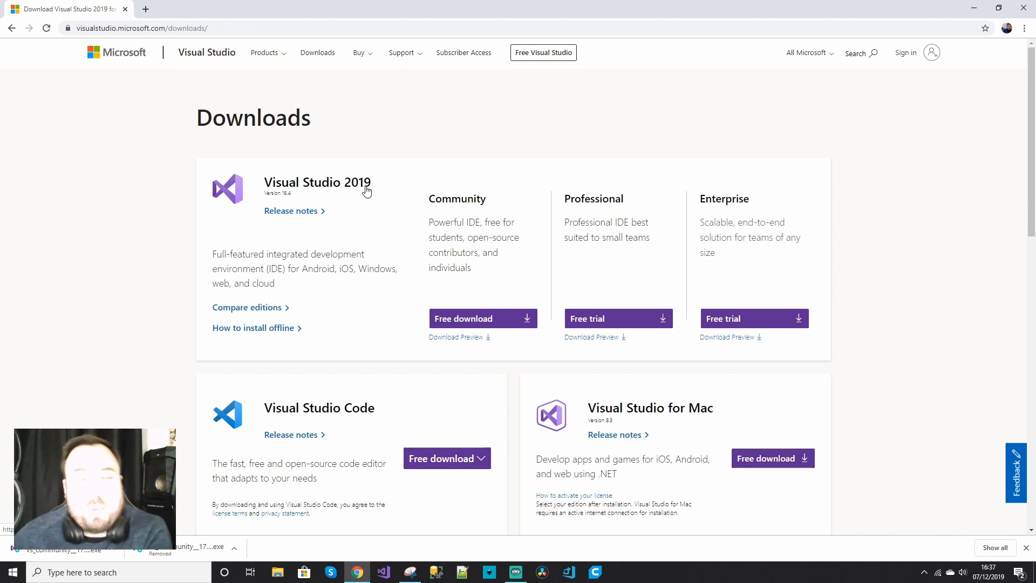
pyautogui.moveTo(362, 194)
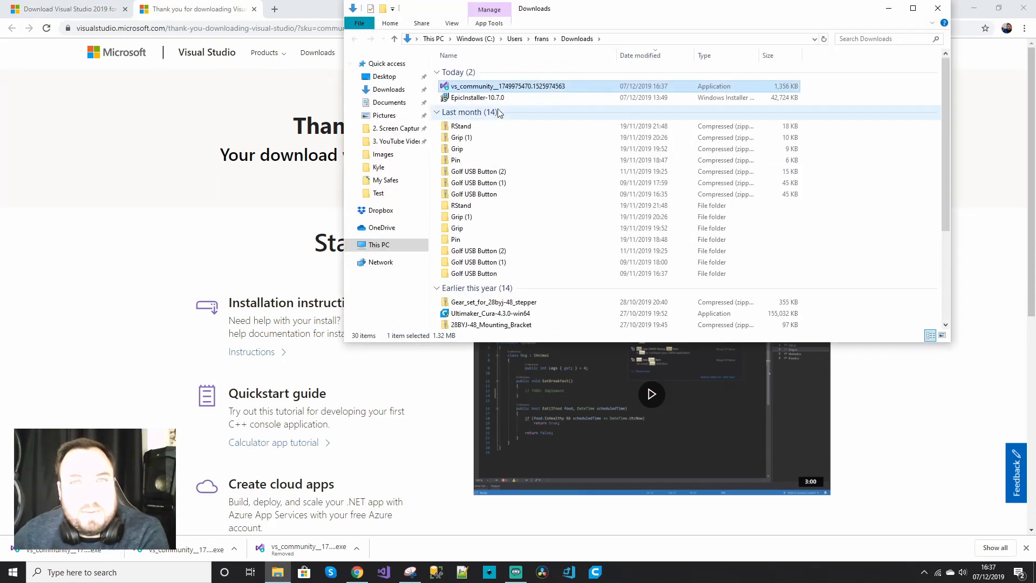
# Run the vs_community installer from the Downloads folder
pyautogui.click(477, 97)
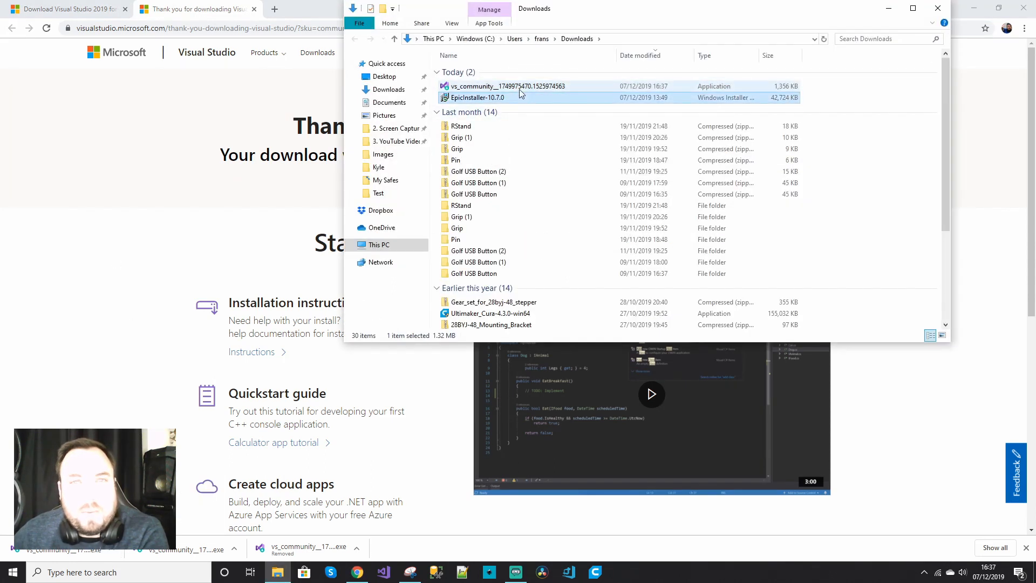
pyautogui.doubleClick(505, 86)
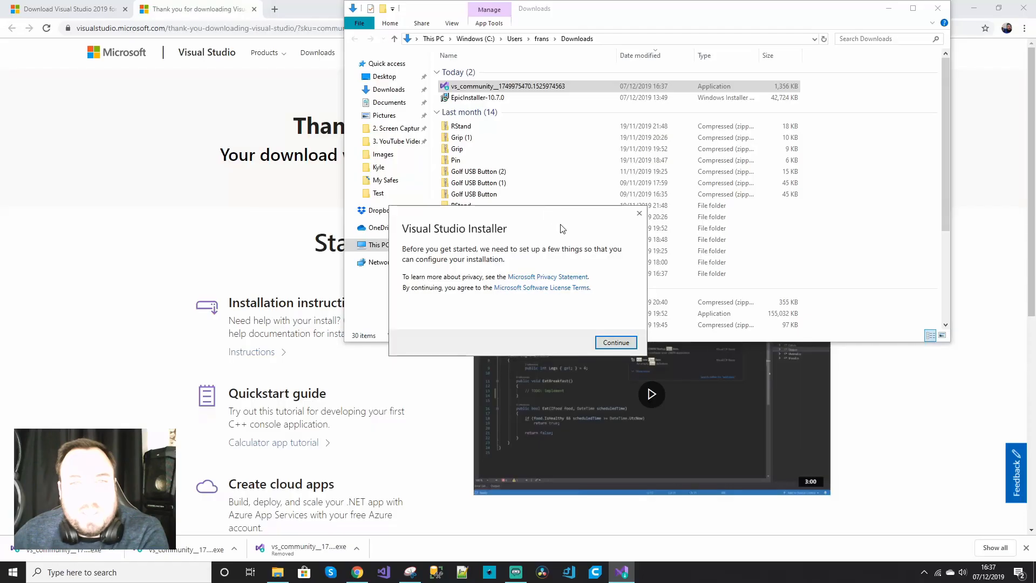
pyautogui.click(614, 342)
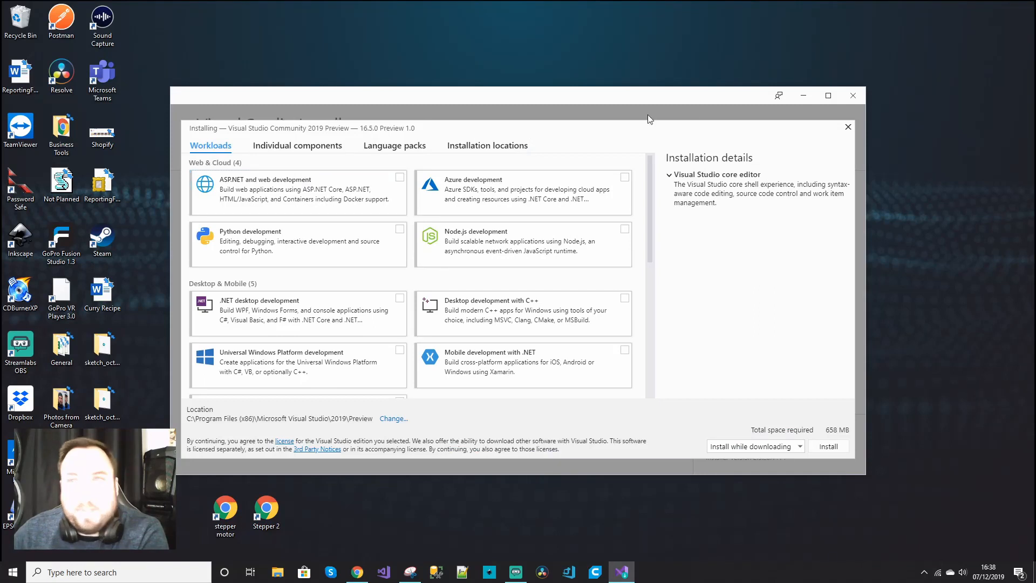
# Maximize the Visual Studio Installer window to full screen
pyautogui.click(828, 95)
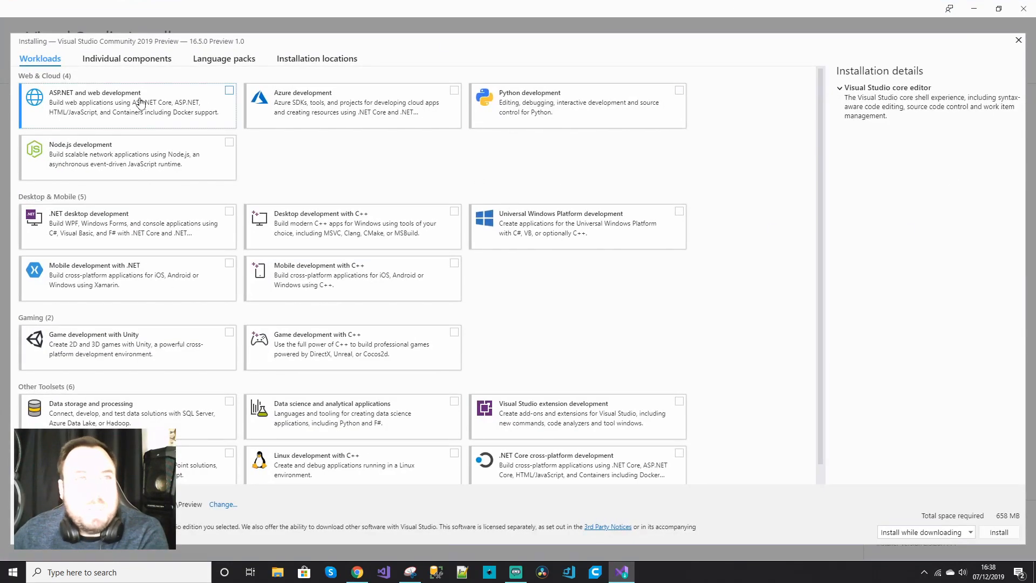
pyautogui.moveTo(150, 51)
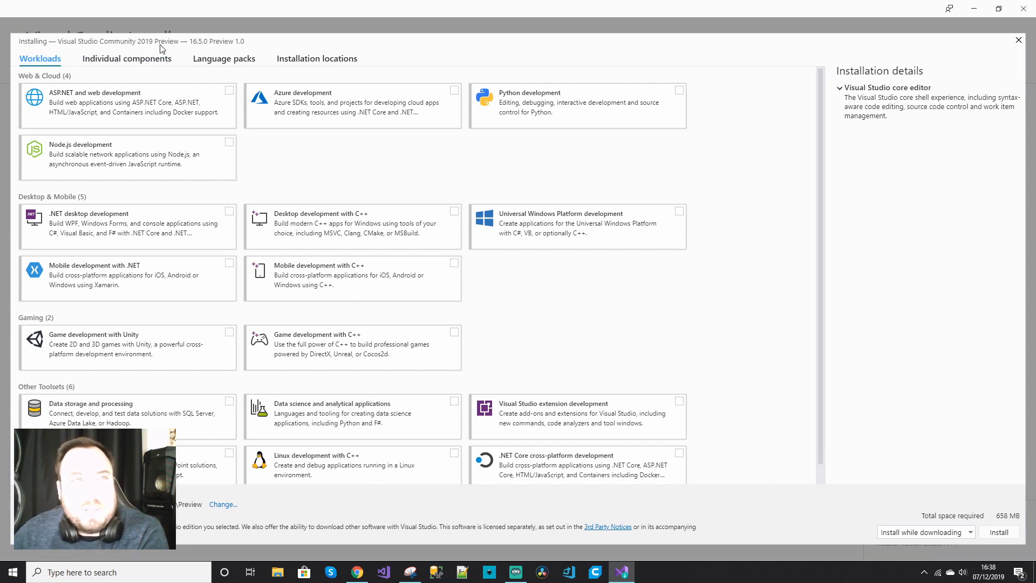
pyautogui.moveTo(801, 192)
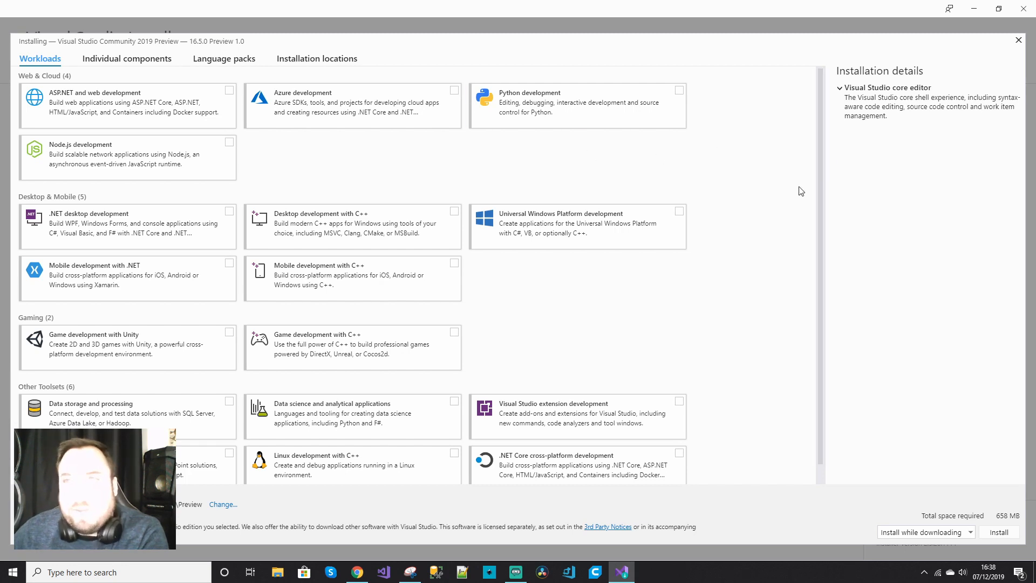
pyautogui.moveTo(762, 182)
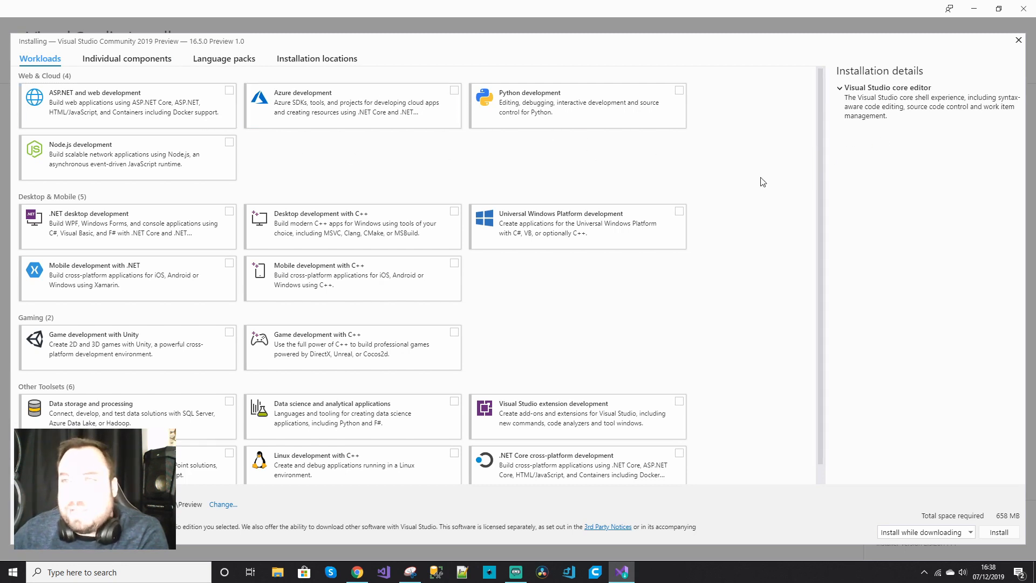
pyautogui.moveTo(698, 153)
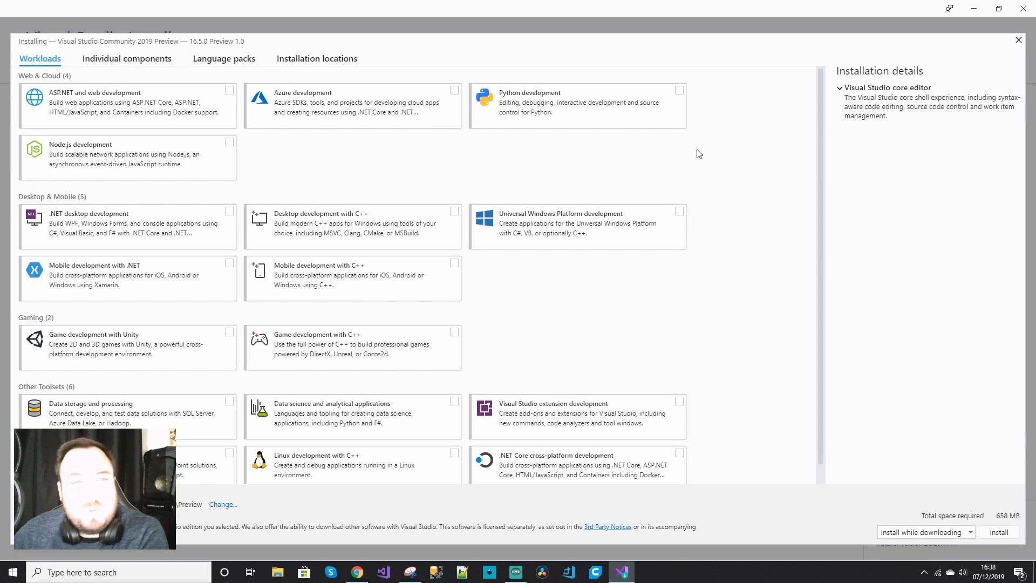
pyautogui.moveTo(747, 234)
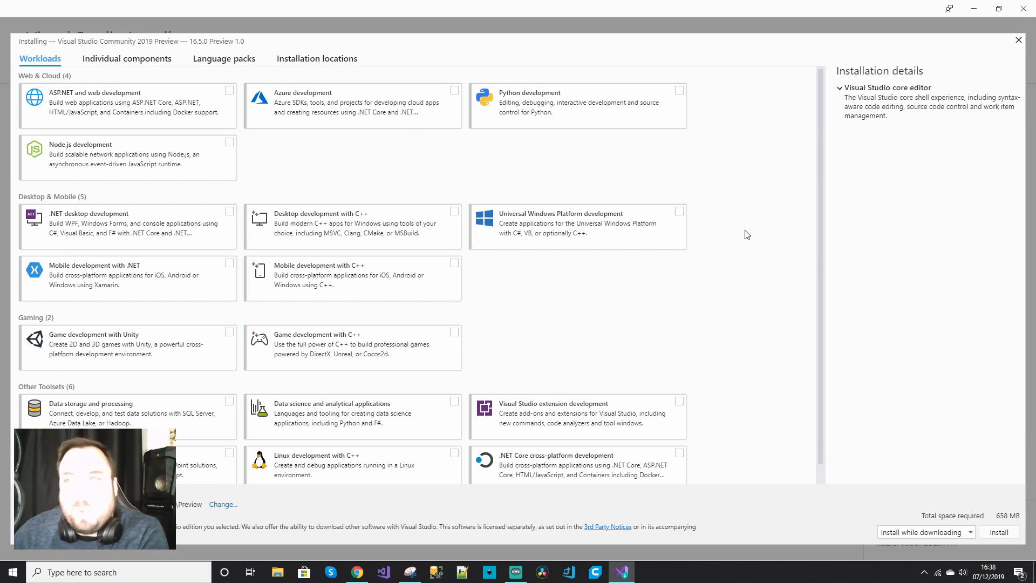
pyautogui.moveTo(1010, 64)
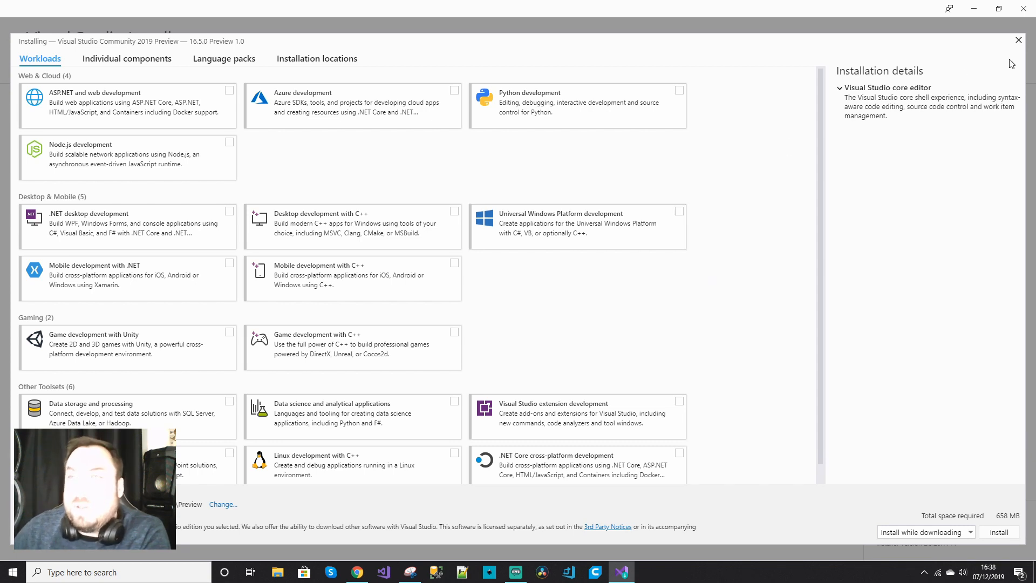
# Close the Visual Studio Community 2019 Preview install screen without installing
pyautogui.click(1018, 40)
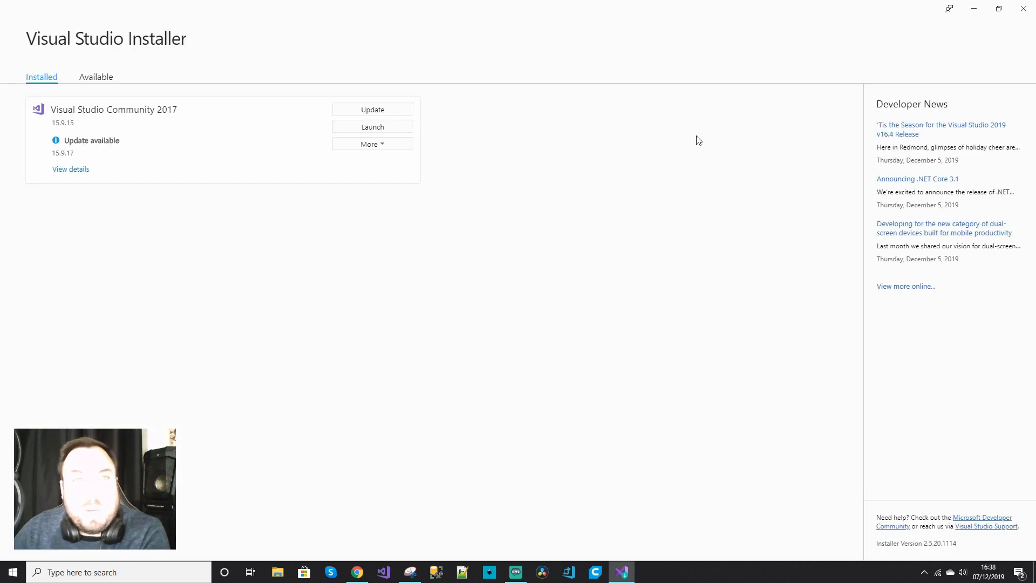
pyautogui.moveTo(33, 96)
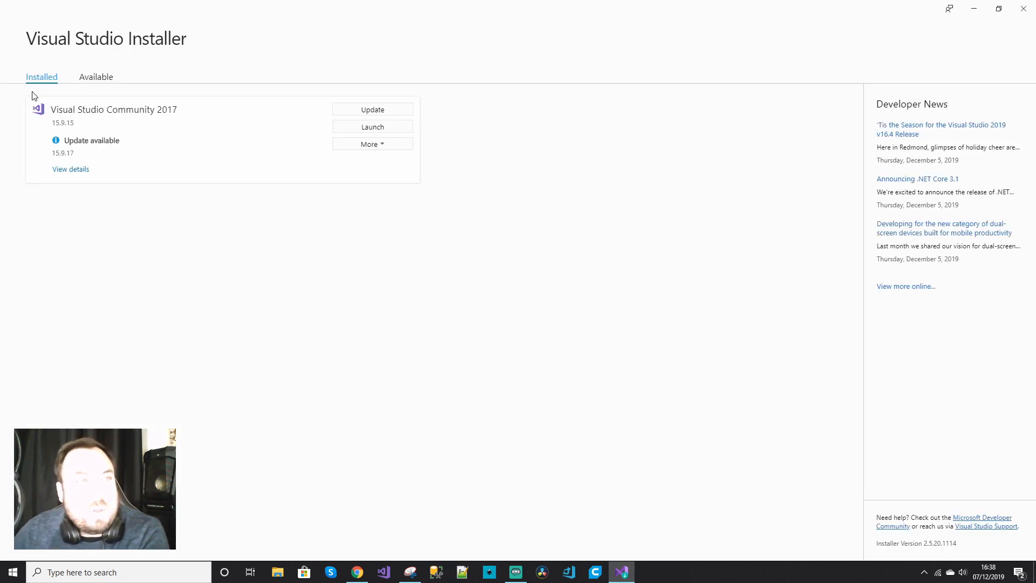
pyautogui.moveTo(170, 121)
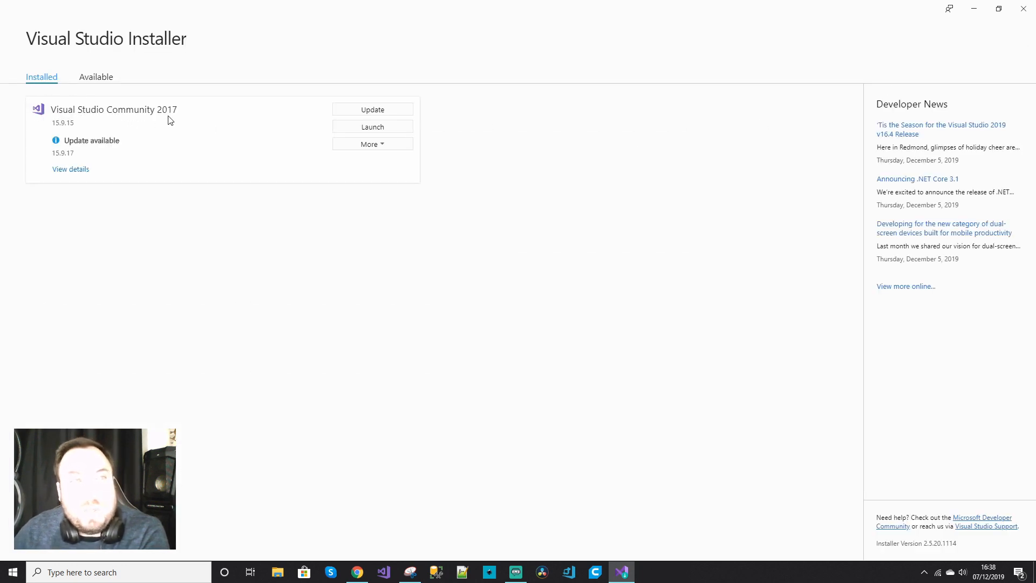
pyautogui.moveTo(423, 245)
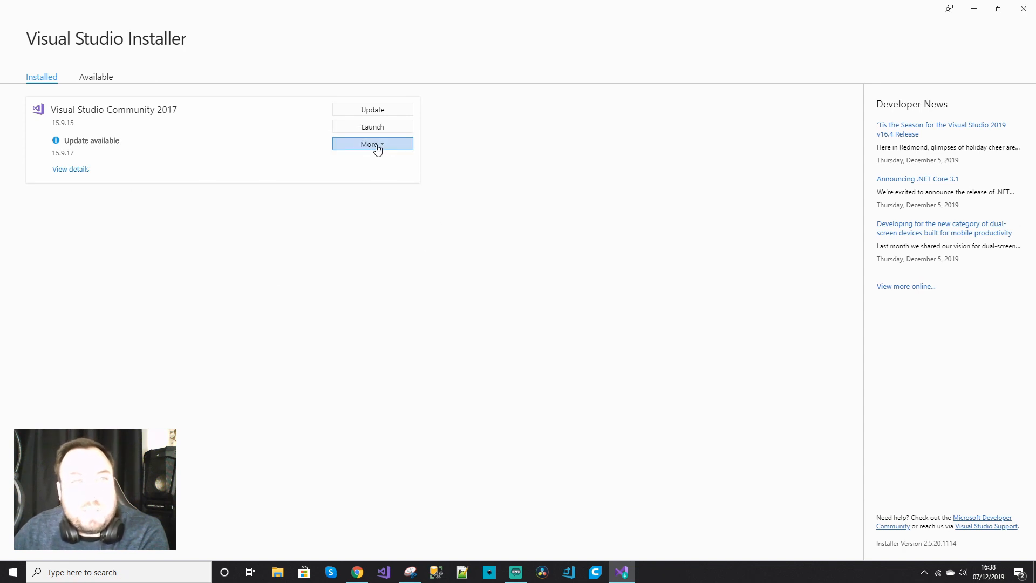
# Choose Modify from the More menu of Visual Studio Community 2017
pyautogui.click(372, 144)
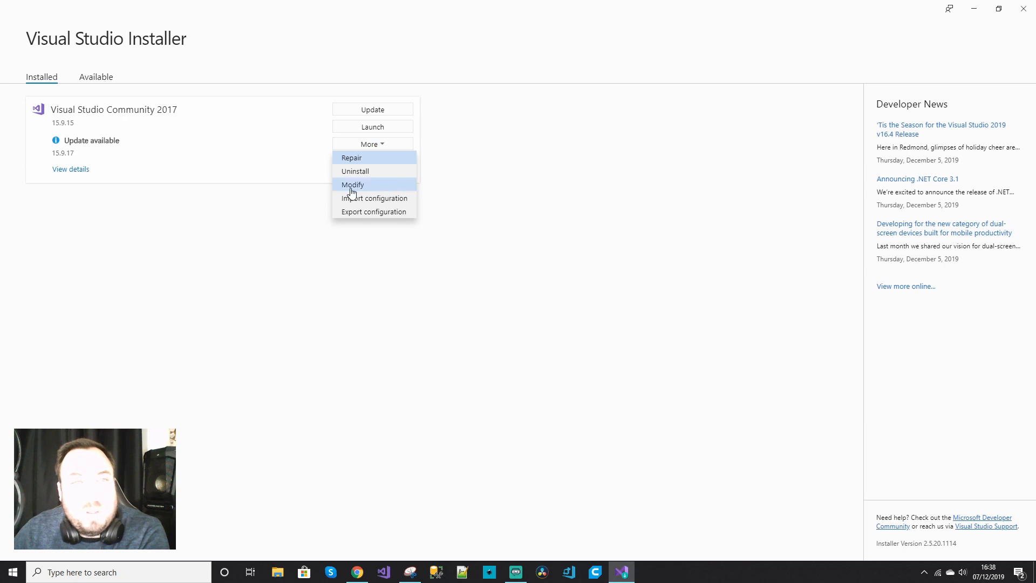
pyautogui.click(353, 185)
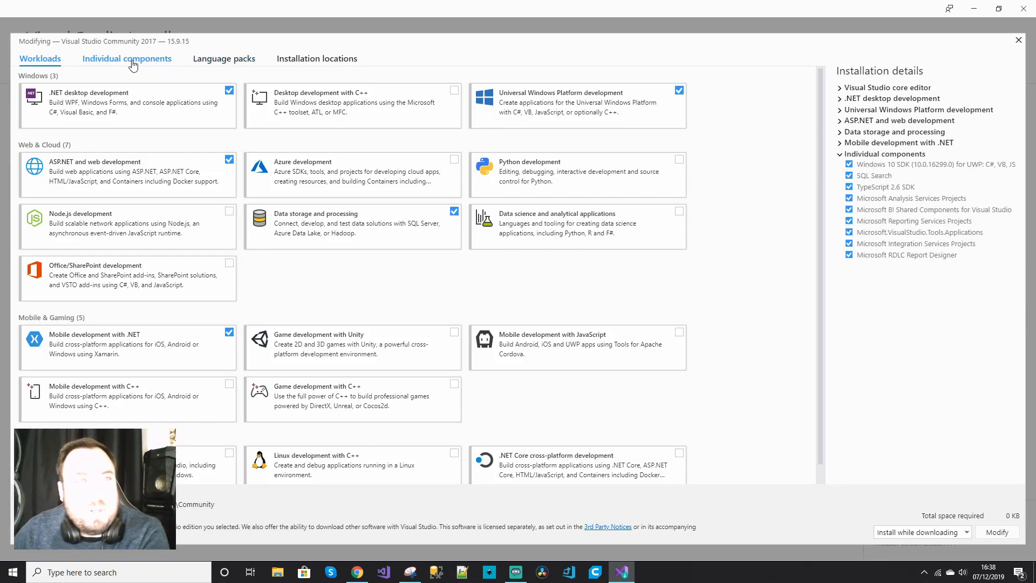
# Tick Blend for Visual Studio SDK for .NET under Individual components and apply Modify
pyautogui.click(127, 58)
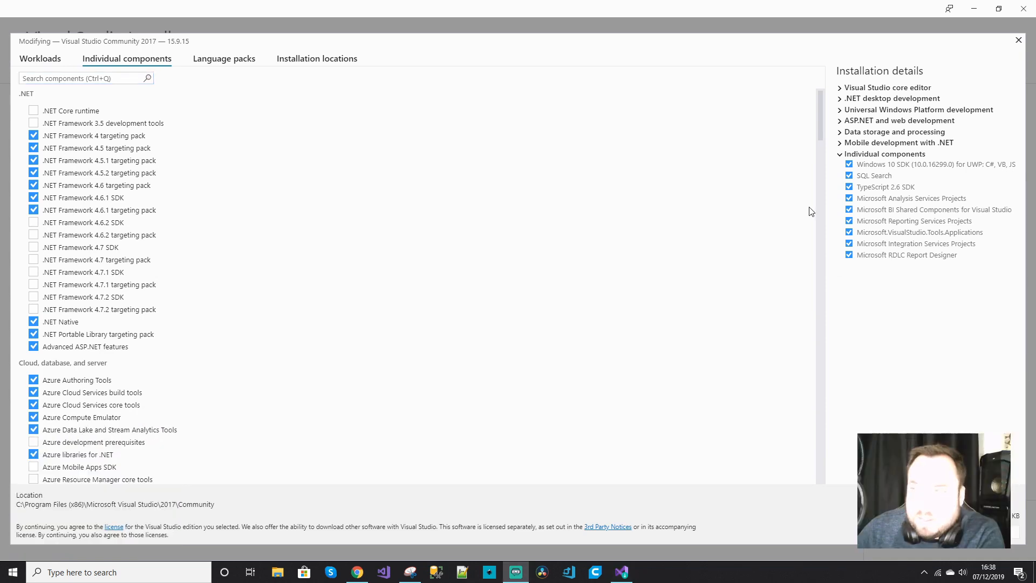
pyautogui.scroll(-3)
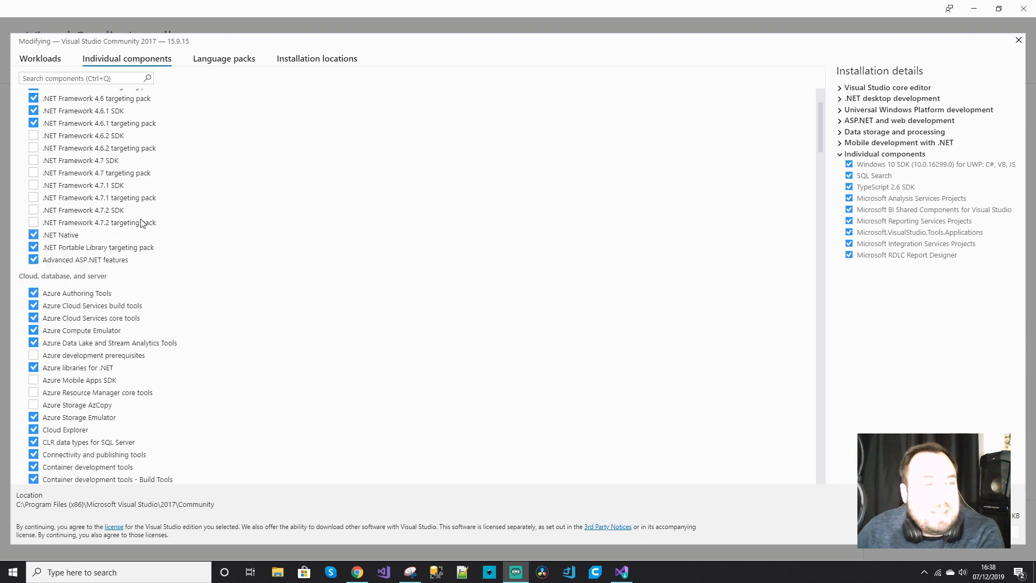
pyautogui.scroll(-3)
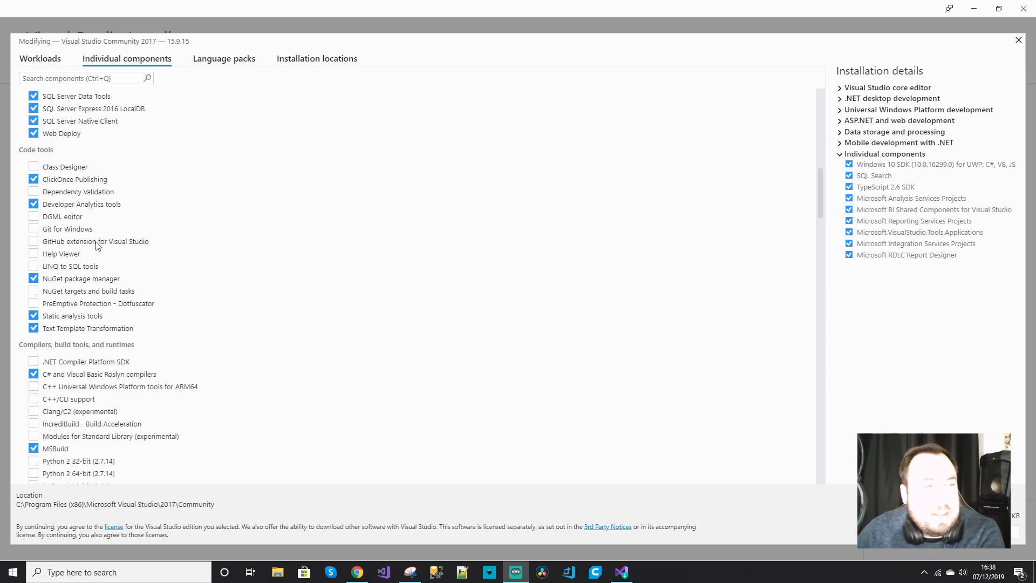
pyautogui.scroll(-3)
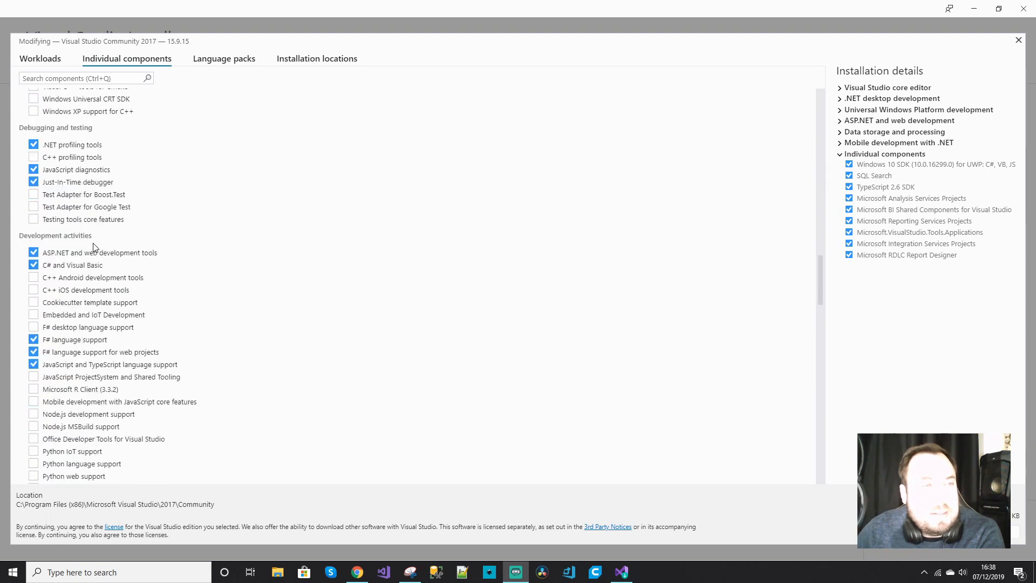
pyautogui.scroll(-3)
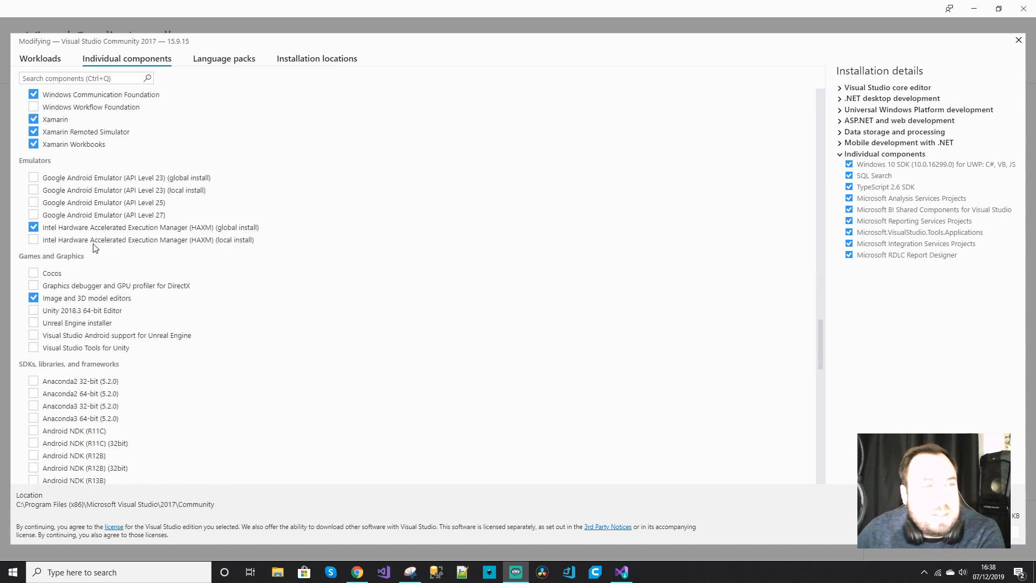
pyautogui.scroll(-3)
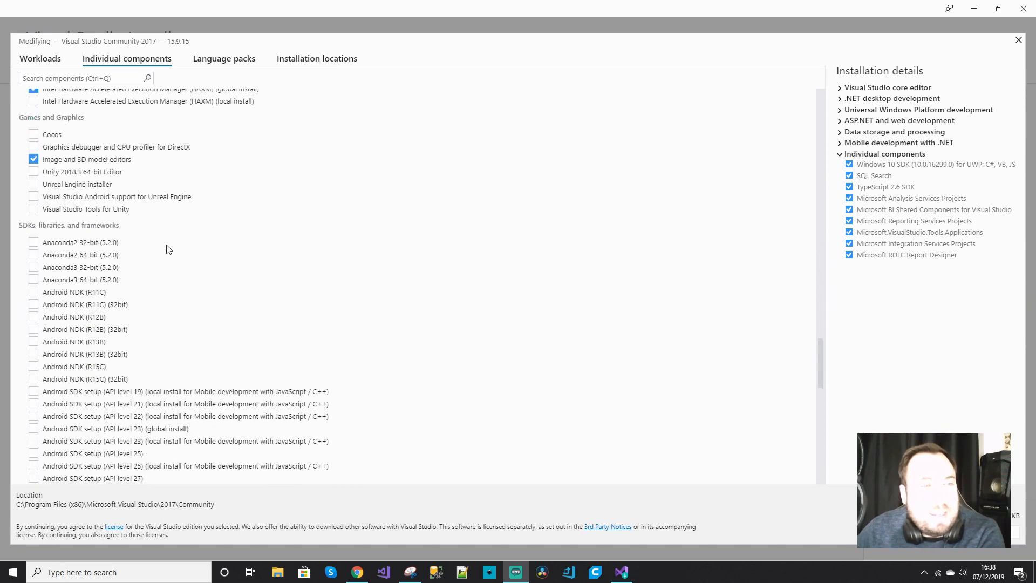
pyautogui.scroll(-3)
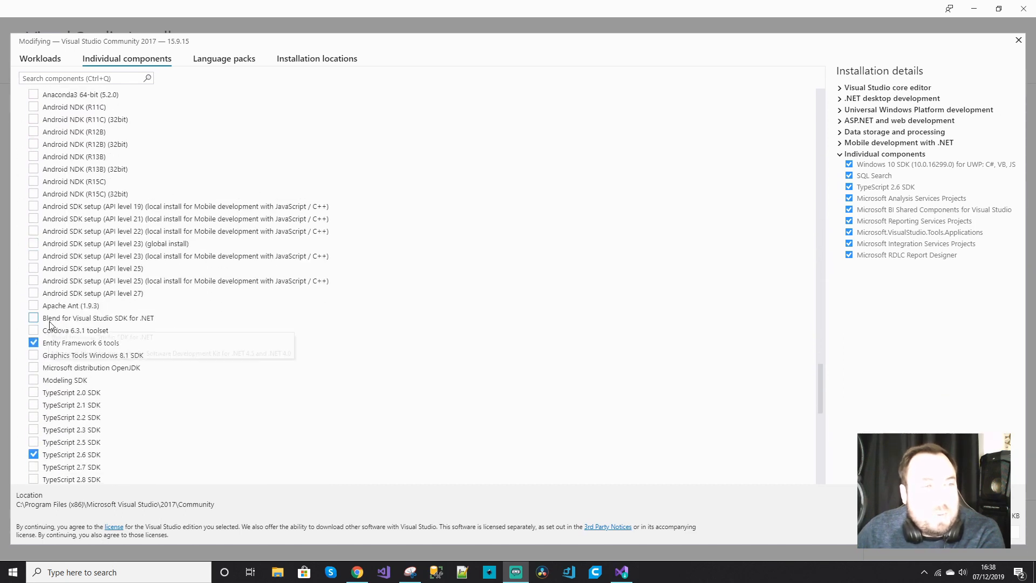
pyautogui.moveTo(132, 320)
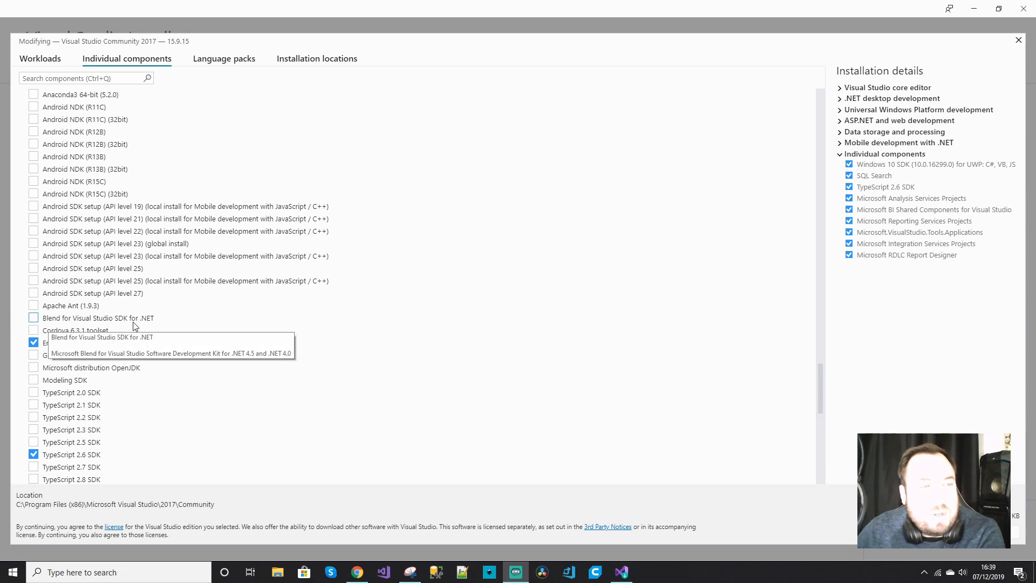
pyautogui.click(34, 318)
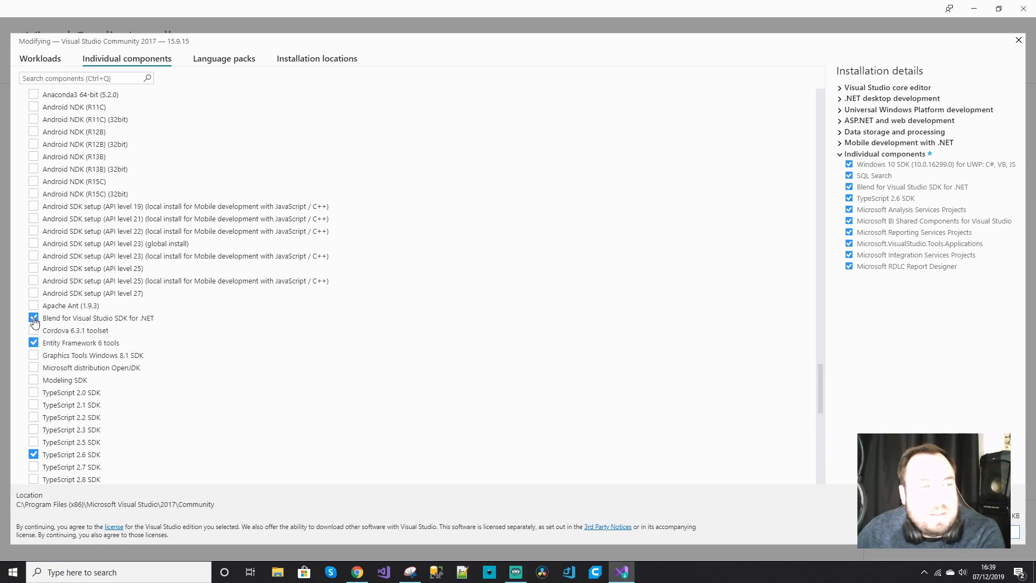
pyautogui.click(33, 318)
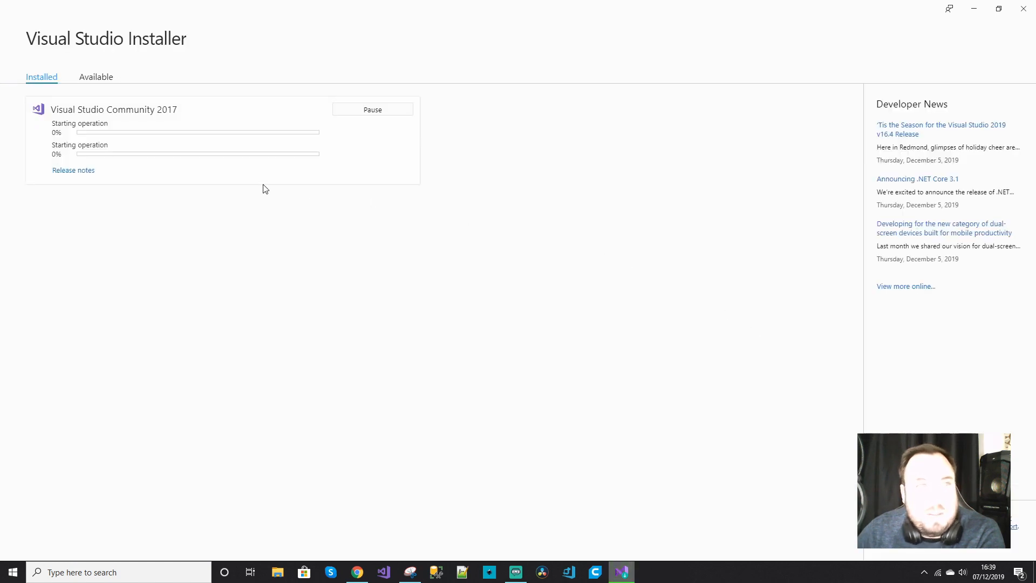
pyautogui.moveTo(132, 170)
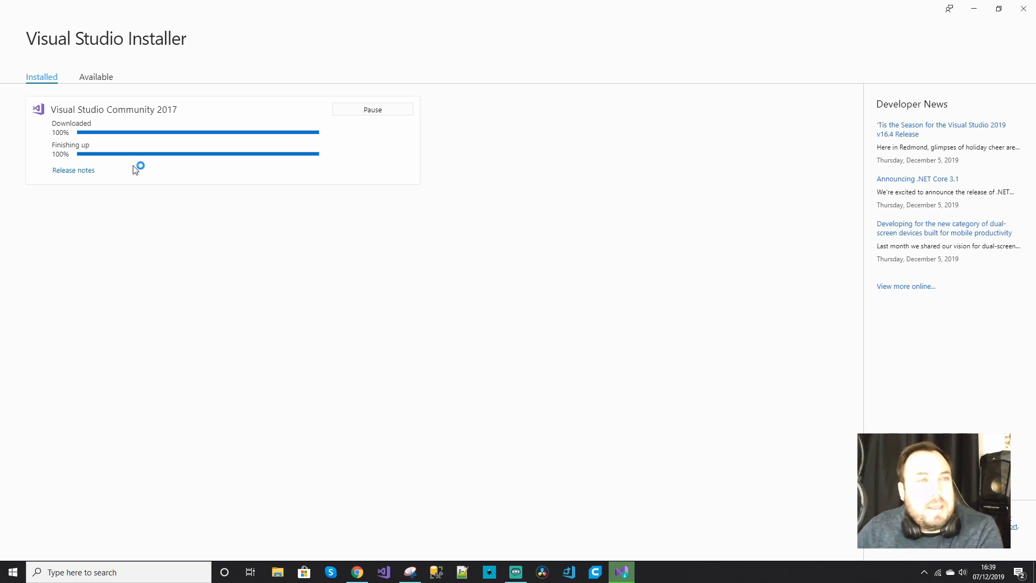
pyautogui.moveTo(565, 548)
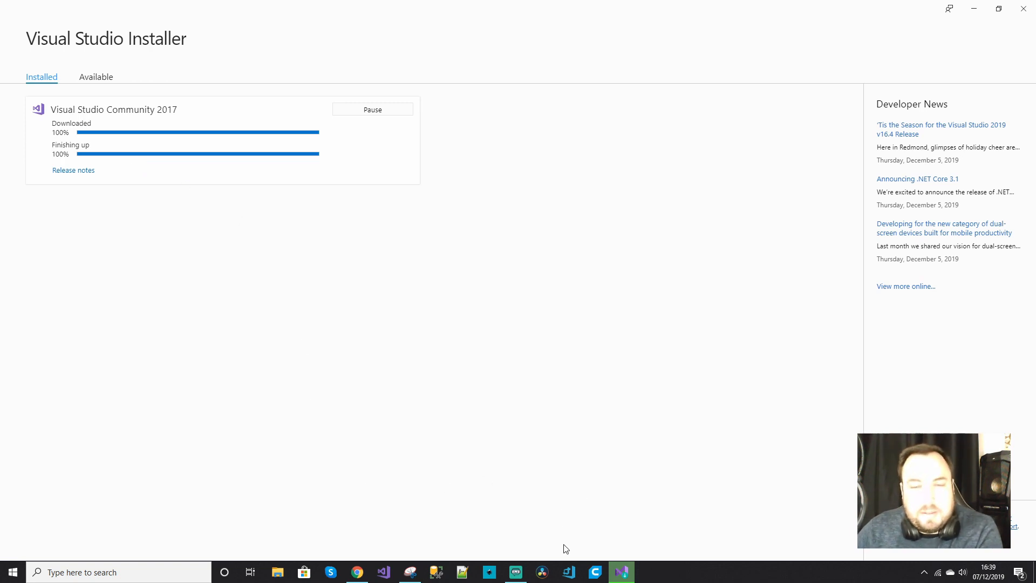
pyautogui.rightClick(622, 572)
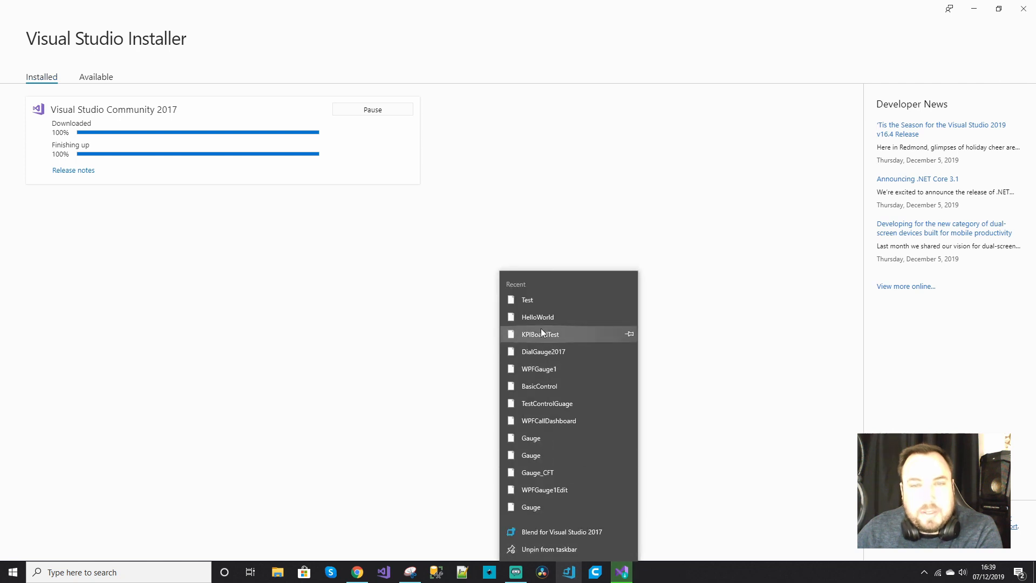
pyautogui.click(562, 531)
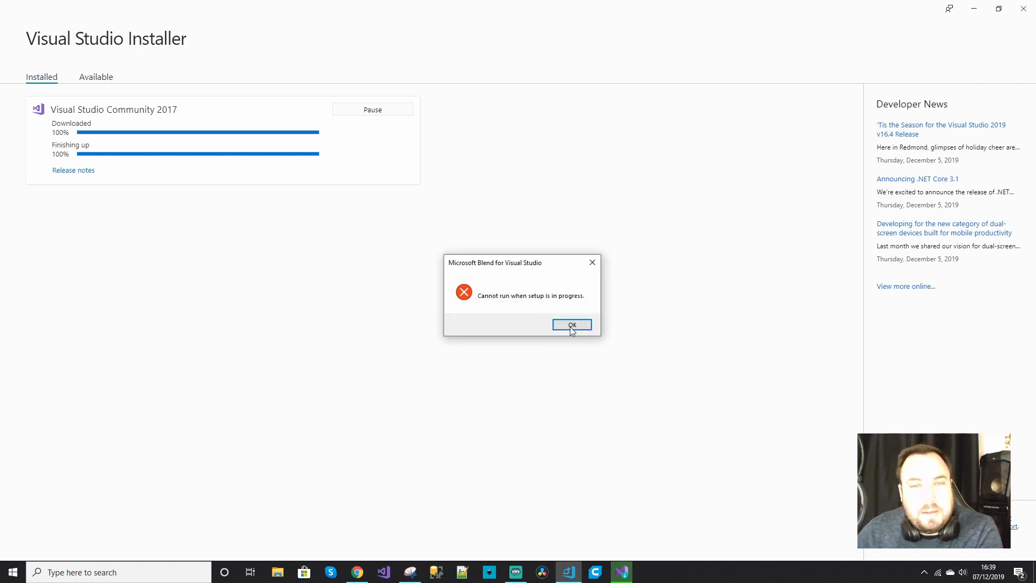
pyautogui.click(572, 324)
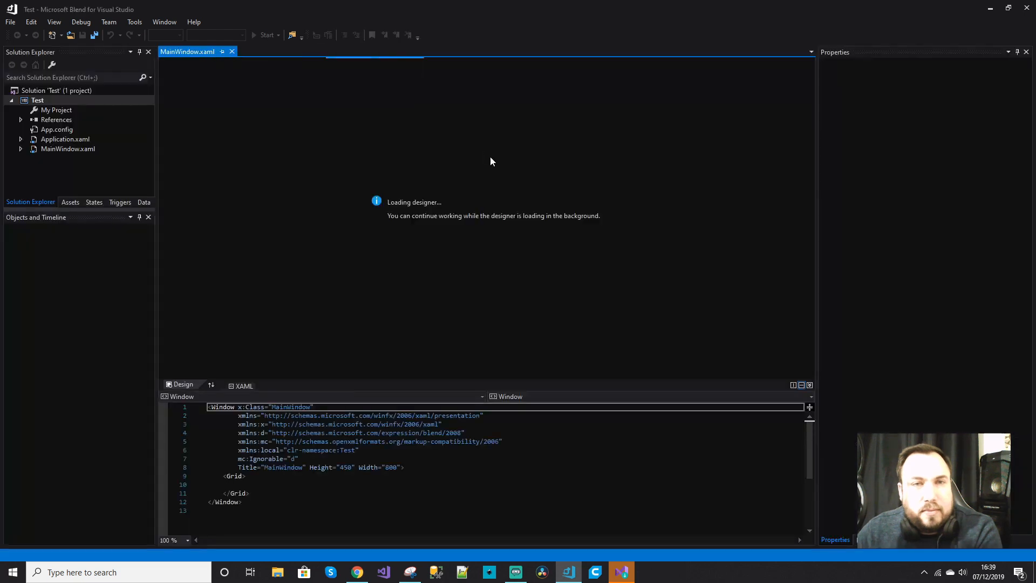
pyautogui.moveTo(194, 260)
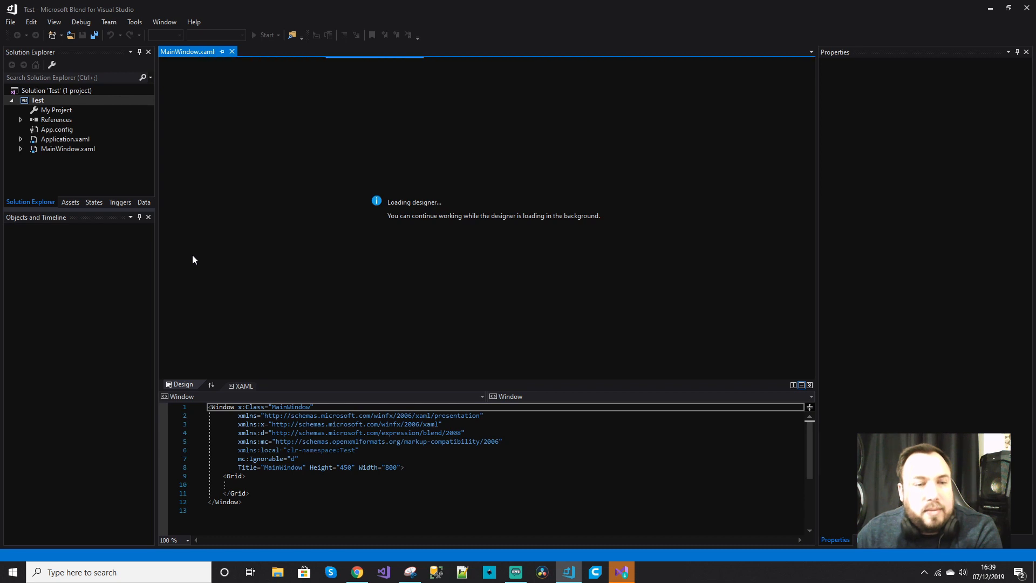
pyautogui.moveTo(281, 216)
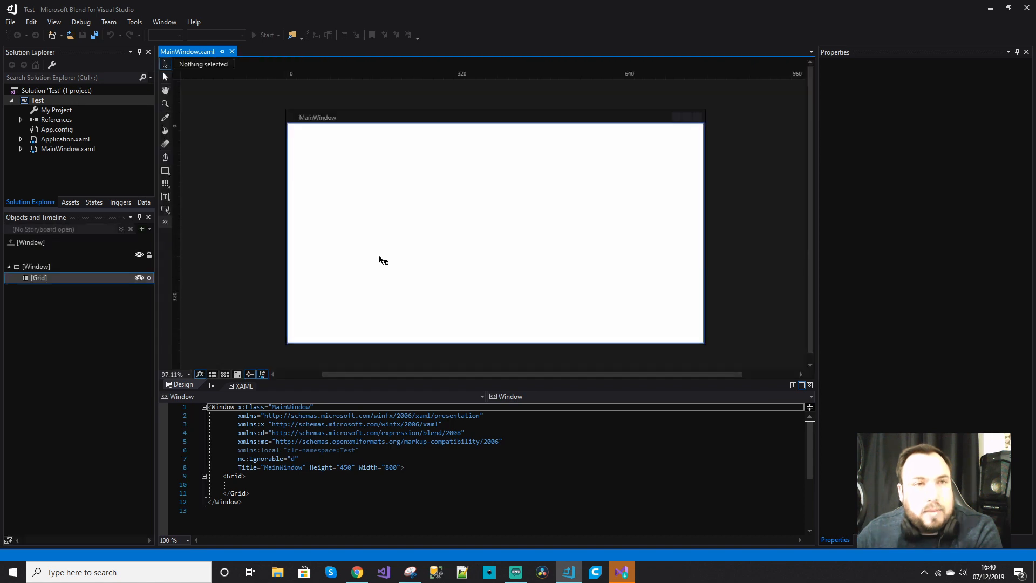
# Open the Assets library's Shapes category, now listing 18 shapes including Arc
pyautogui.click(165, 222)
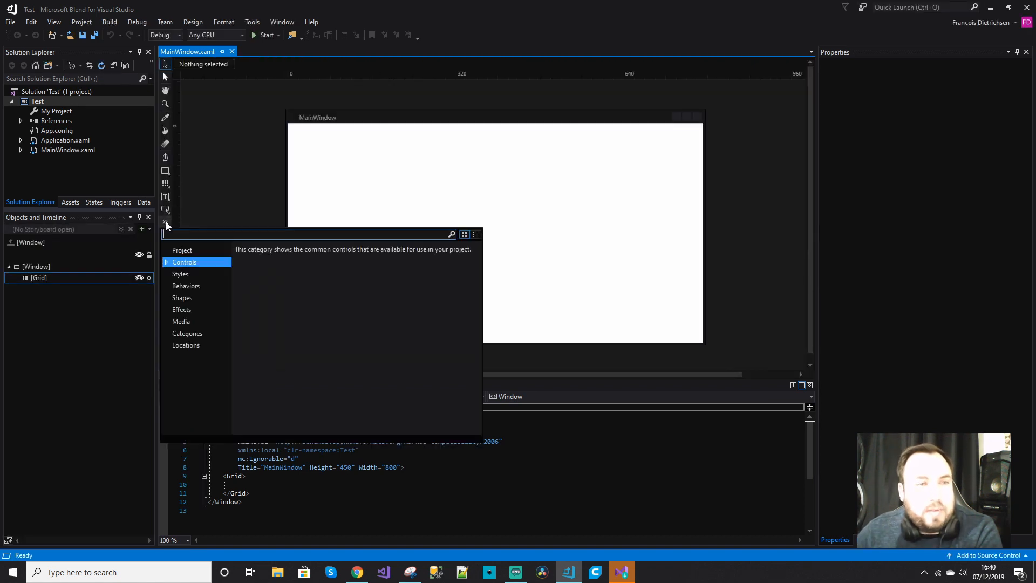
pyautogui.click(185, 262)
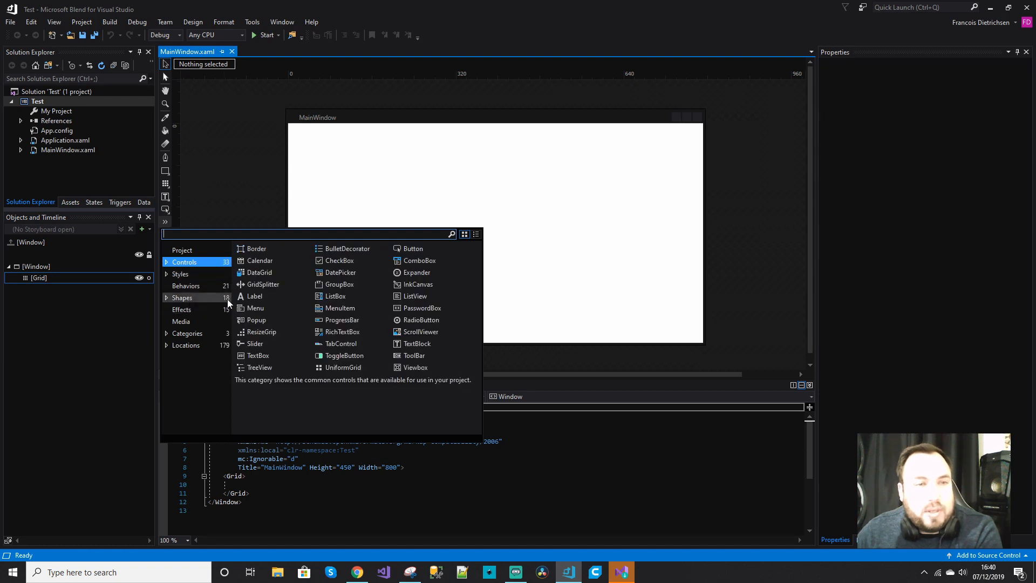
pyautogui.click(182, 297)
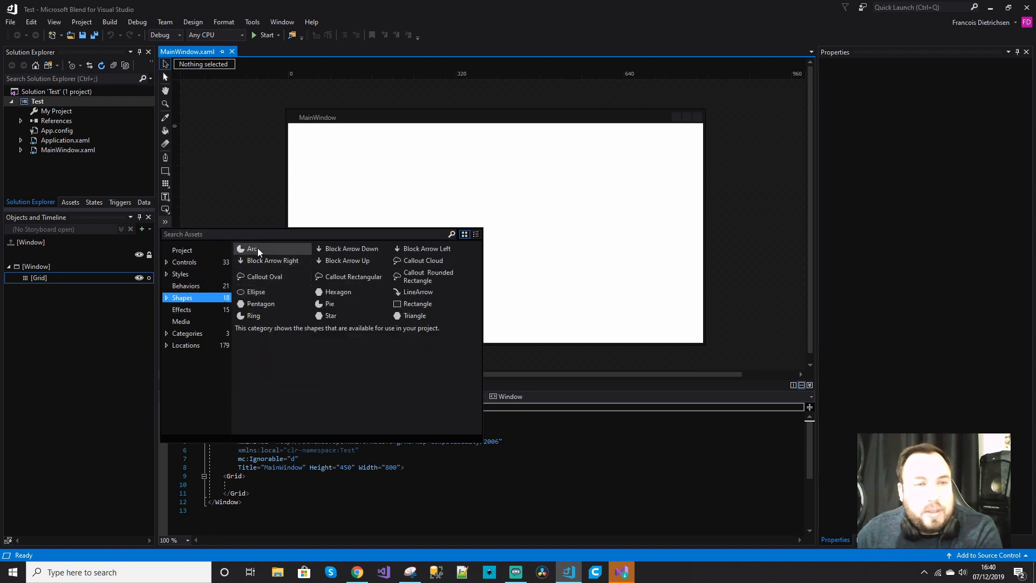
pyautogui.moveTo(344, 324)
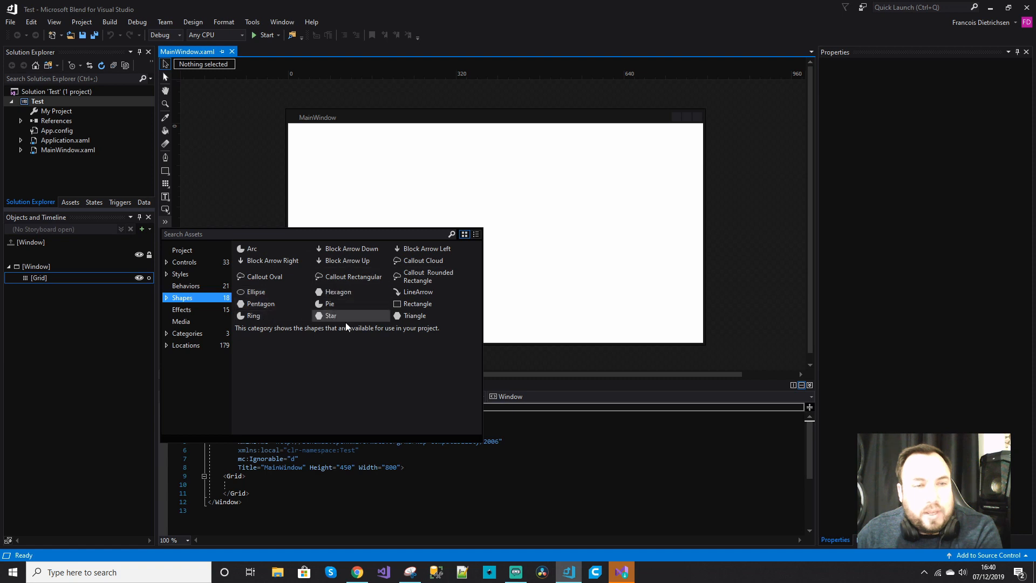